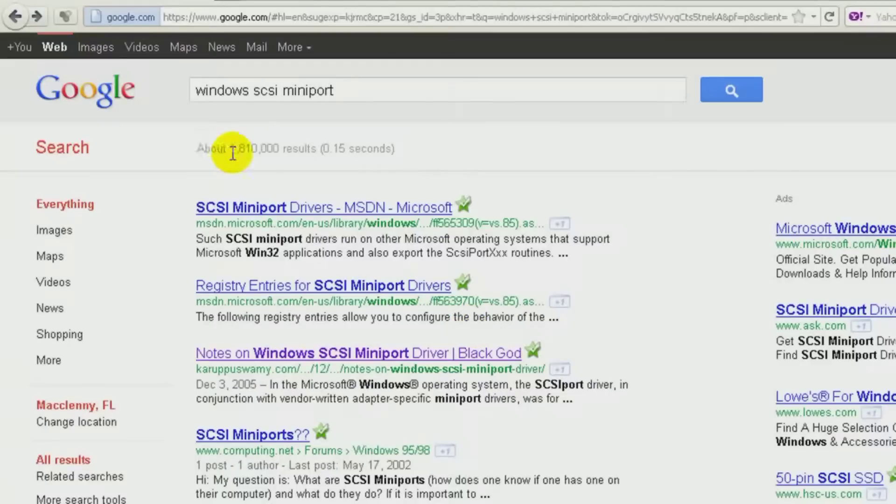
{"action": "mouse_move", "coordinate": [288, 122]}
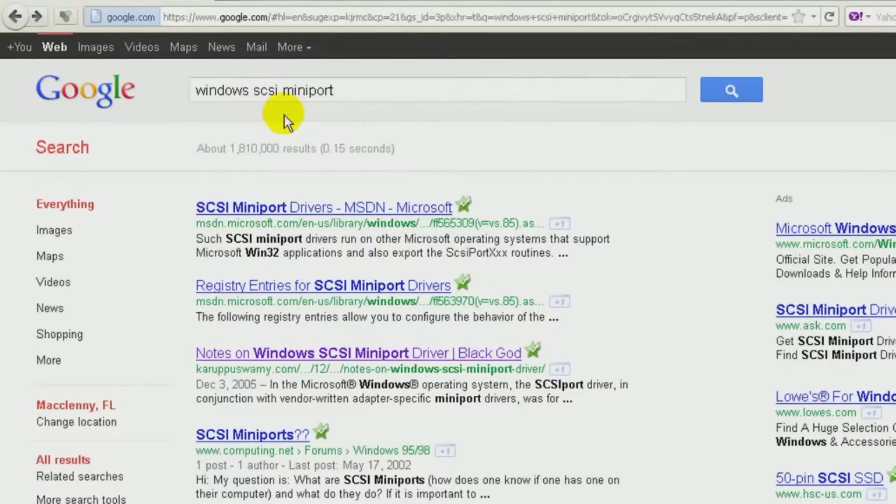
{"action": "mouse_move", "coordinate": [283, 353]}
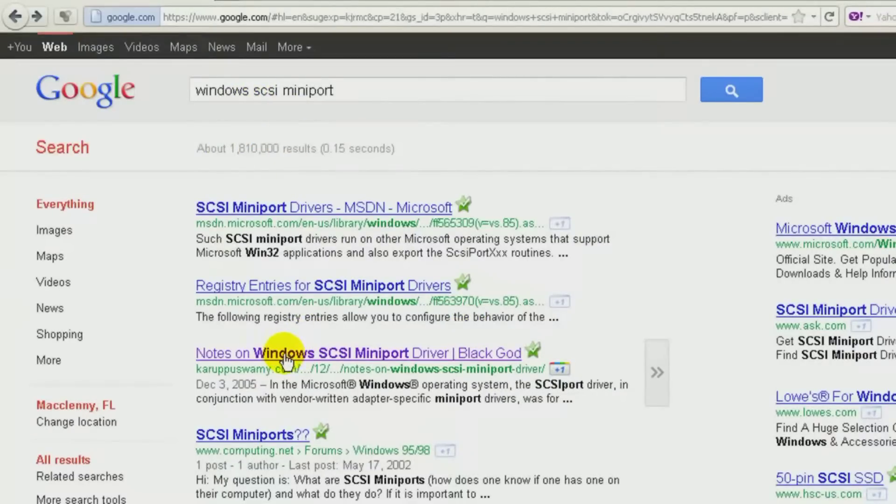
Open the 'Notes on Windows SCSI Miniport Driver | Black God' article and read its Storport section
{"action": "left_click", "coordinate": [300, 353]}
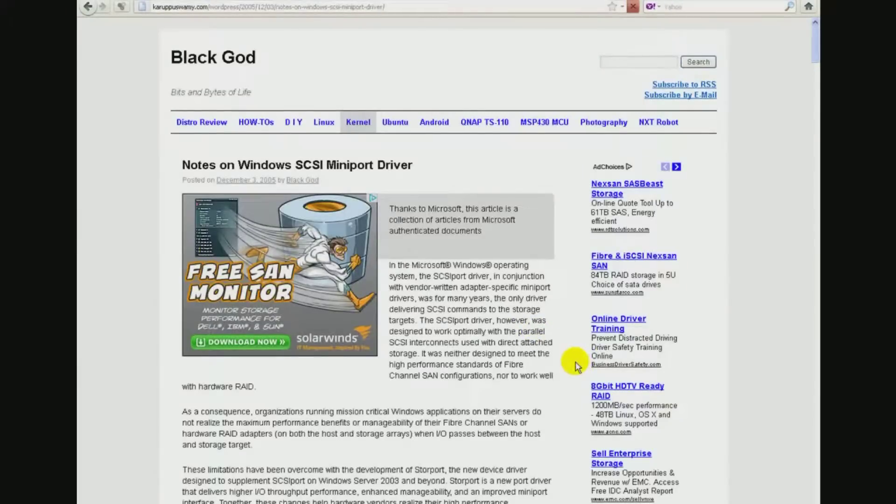
{"action": "scroll", "scroll_direction": "down", "scroll_amount": 3}
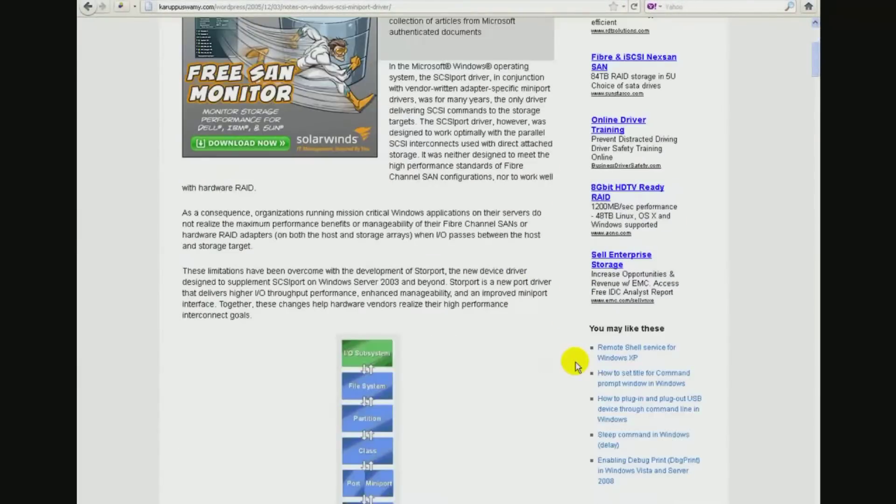
{"action": "scroll", "scroll_direction": "down", "scroll_amount": 3}
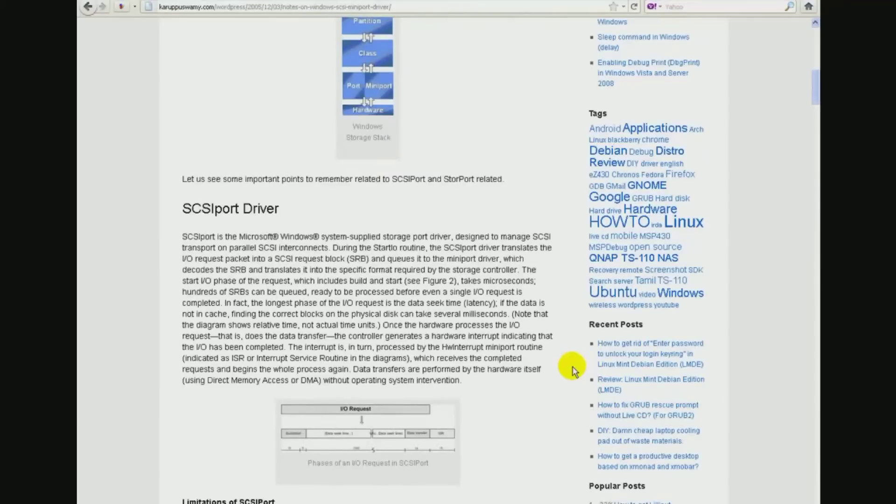
{"action": "scroll", "scroll_direction": "up", "scroll_amount": 3}
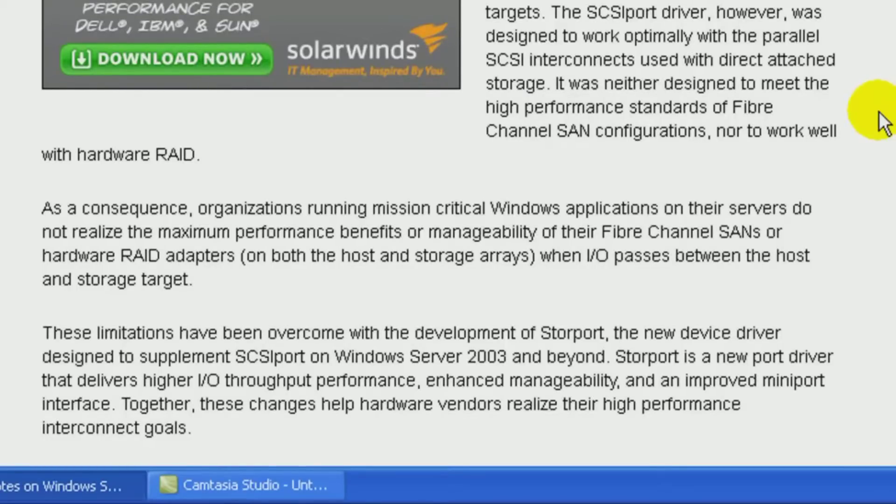
{"action": "scroll", "scroll_direction": "down", "scroll_amount": 3}
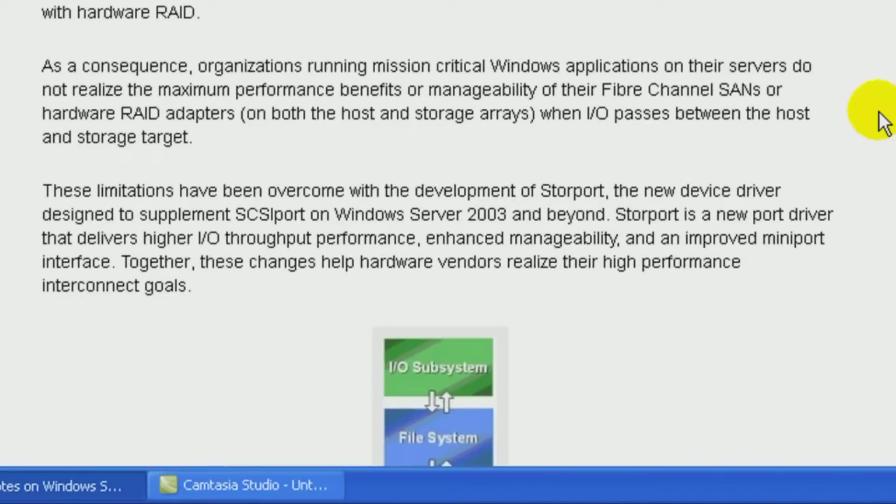
{"action": "scroll", "scroll_direction": "down", "scroll_amount": 3}
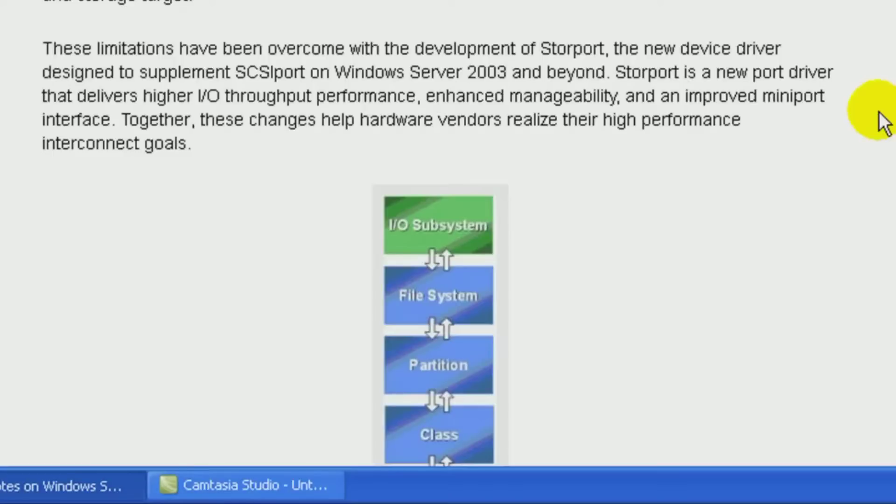
{"action": "mouse_move", "coordinate": [872, 61]}
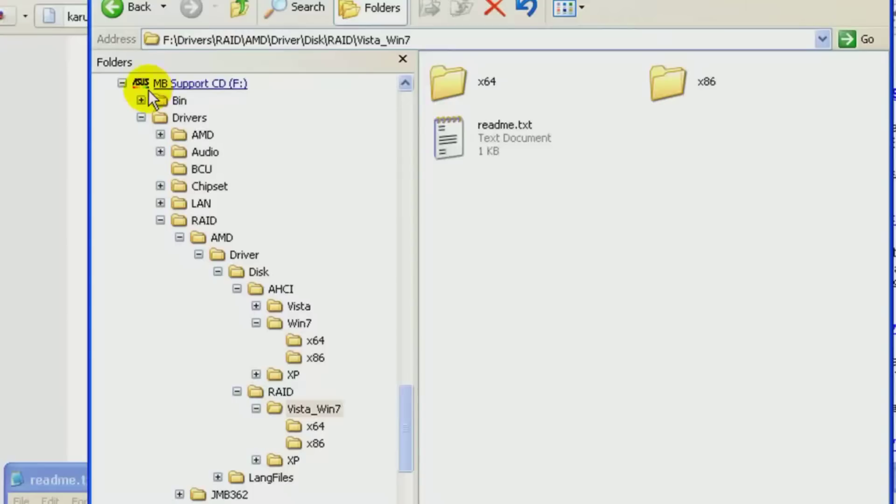
{"action": "mouse_move", "coordinate": [223, 155]}
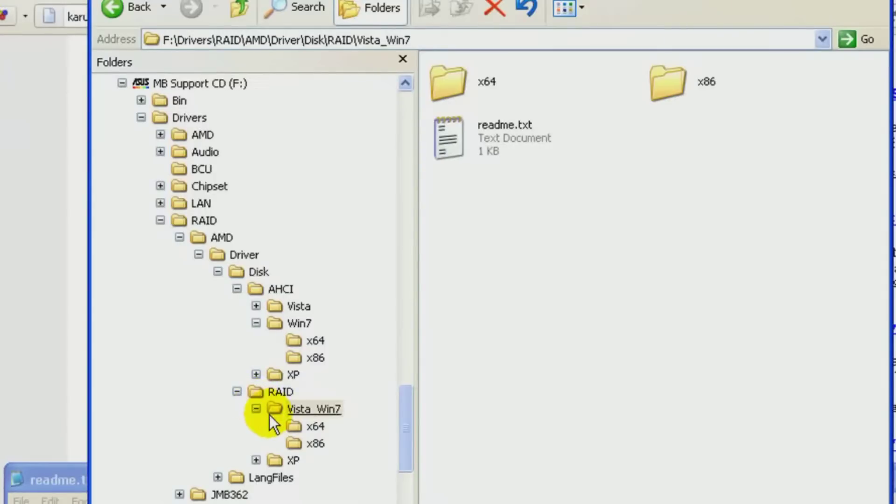
{"action": "mouse_move", "coordinate": [450, 178]}
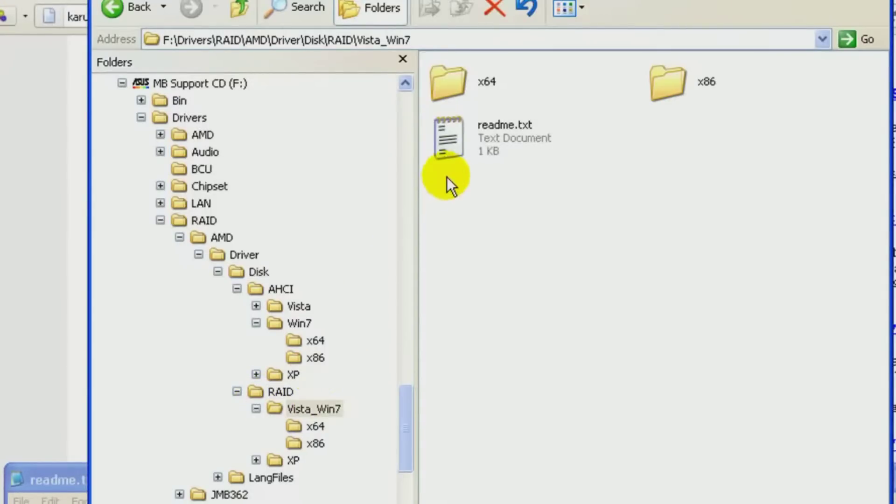
{"action": "mouse_move", "coordinate": [77, 494]}
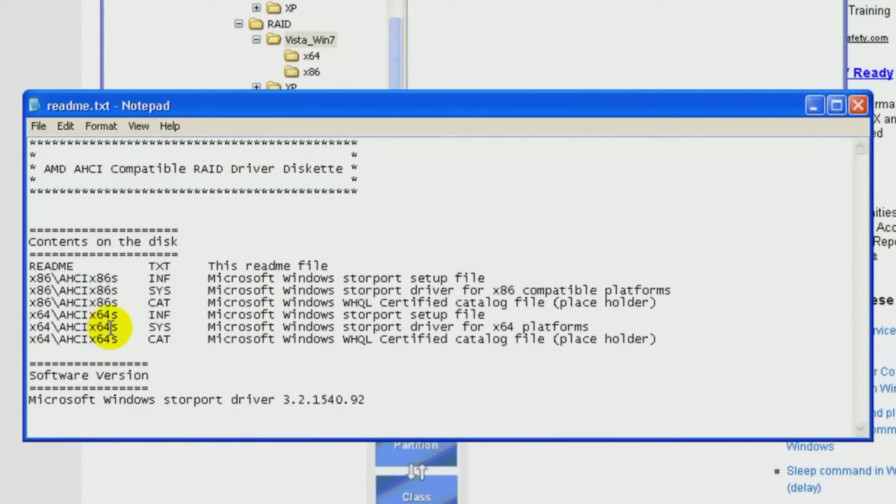
{"action": "mouse_move", "coordinate": [129, 392]}
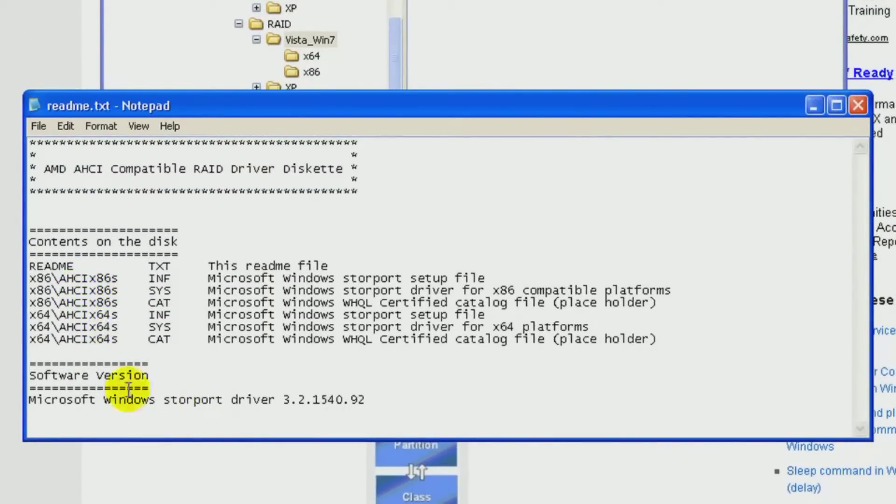
{"action": "mouse_move", "coordinate": [335, 406]}
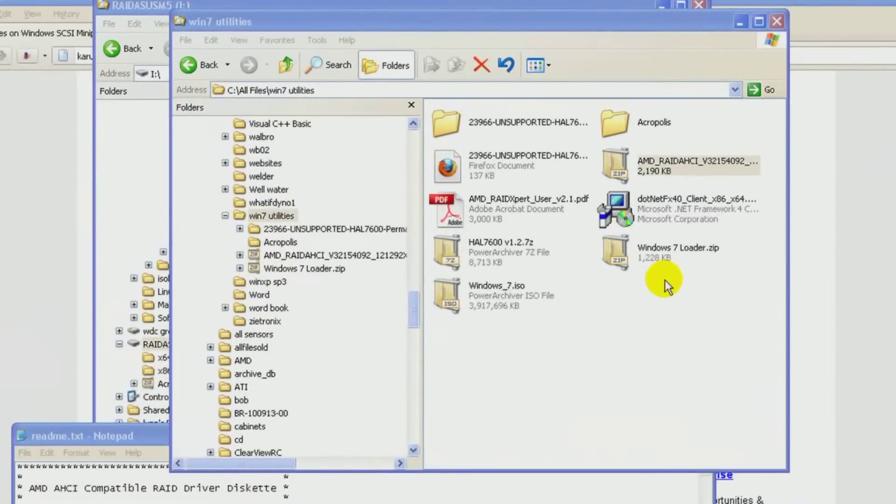
{"action": "mouse_move", "coordinate": [727, 199]}
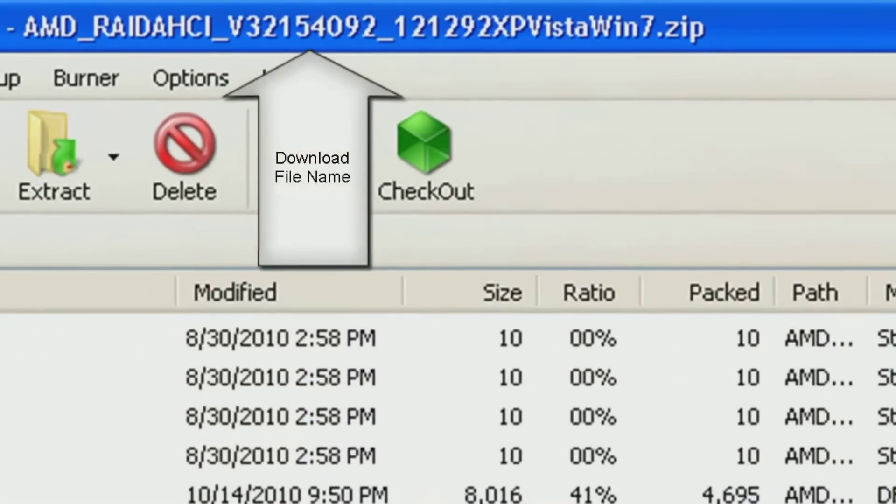
View the miniport driver readme.txt from the archive in Notepad, then close it
{"action": "scroll", "scroll_direction": "down", "scroll_amount": 3}
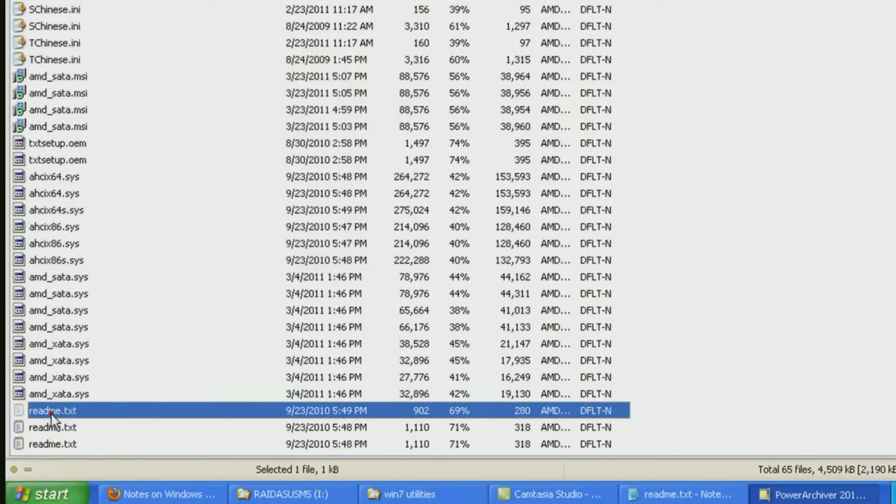
{"action": "double_click", "coordinate": [52, 410]}
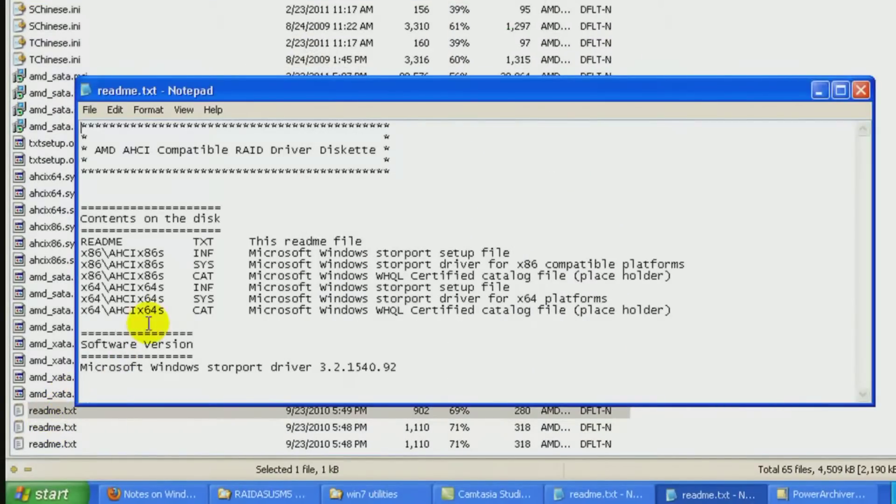
{"action": "mouse_move", "coordinate": [113, 374]}
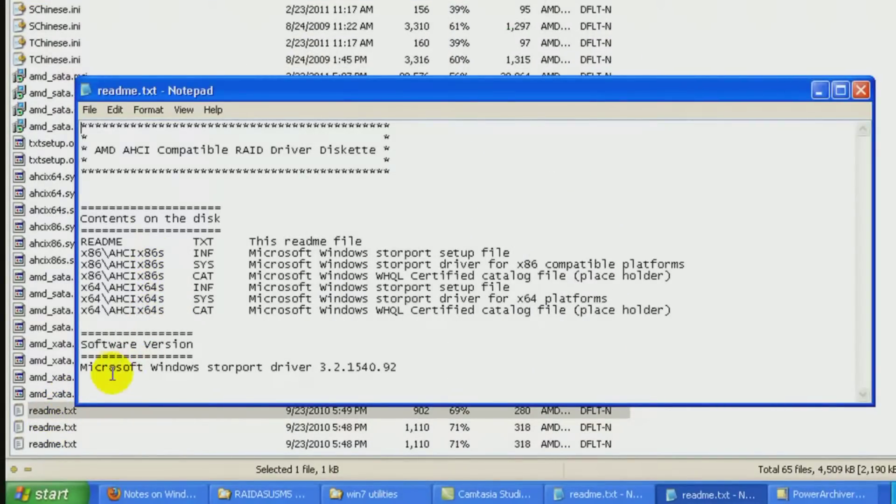
{"action": "mouse_move", "coordinate": [357, 380]}
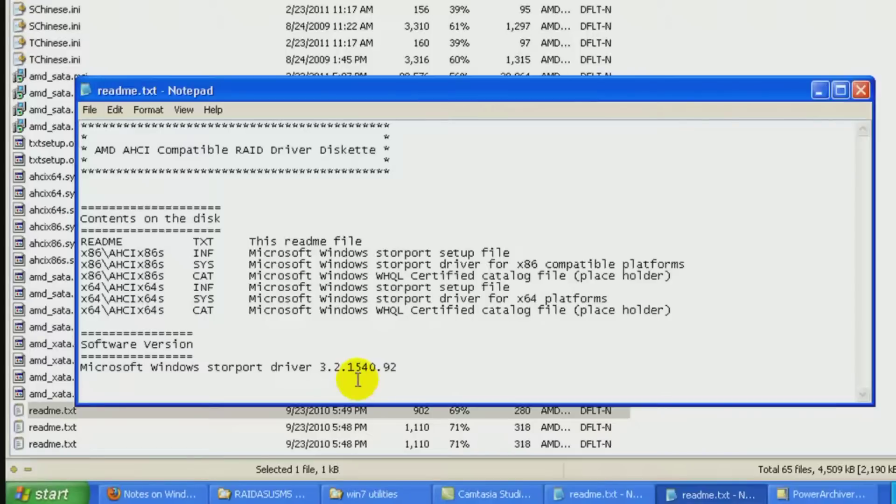
{"action": "mouse_move", "coordinate": [738, 161]}
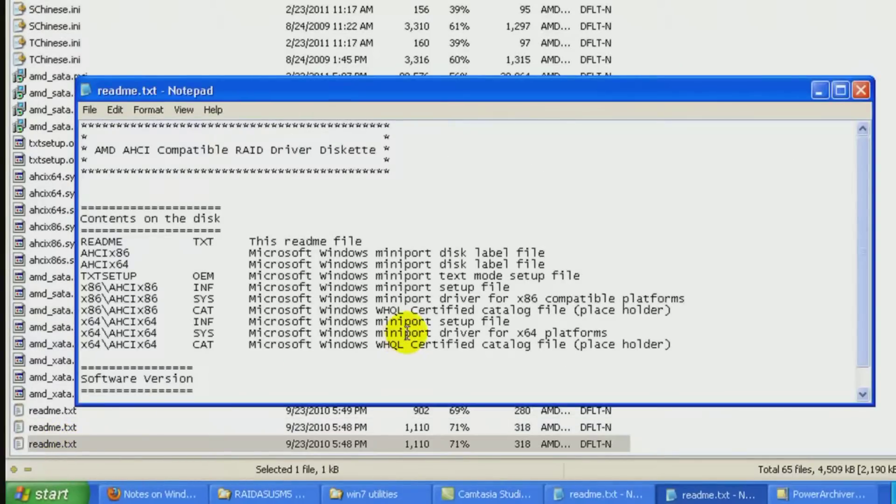
{"action": "mouse_move", "coordinate": [822, 308]}
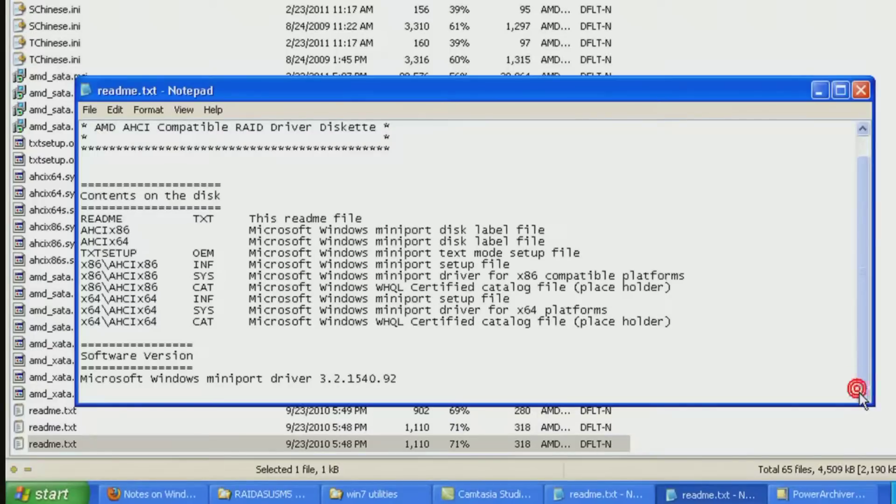
{"action": "mouse_move", "coordinate": [860, 90]}
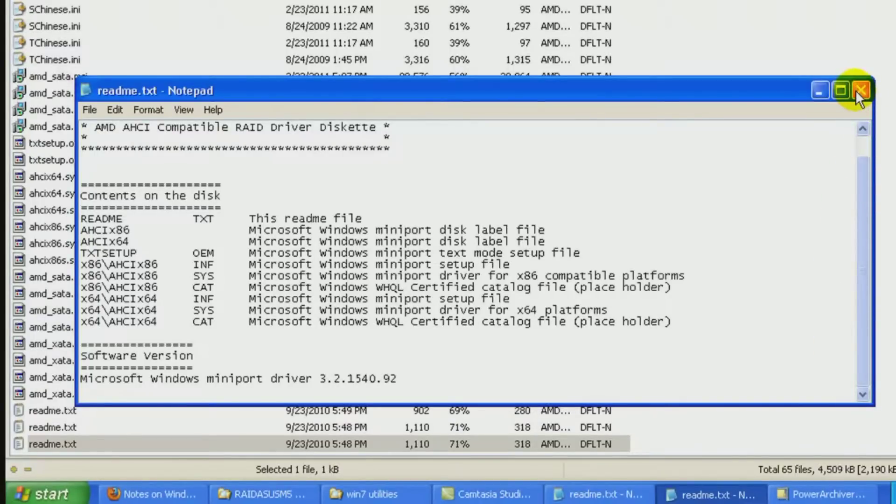
{"action": "left_click", "coordinate": [860, 90]}
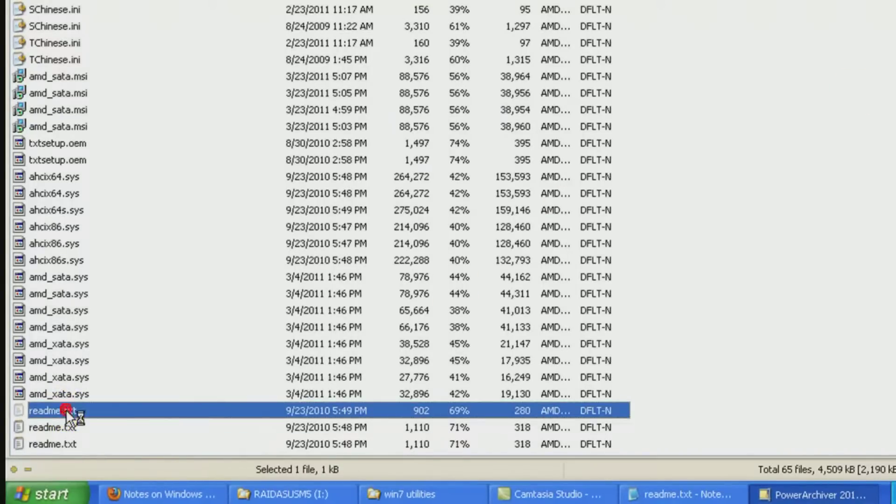
View the storport readme showing driver 3.2.1540.92 in Notepad, then close it
{"action": "double_click", "coordinate": [44, 411]}
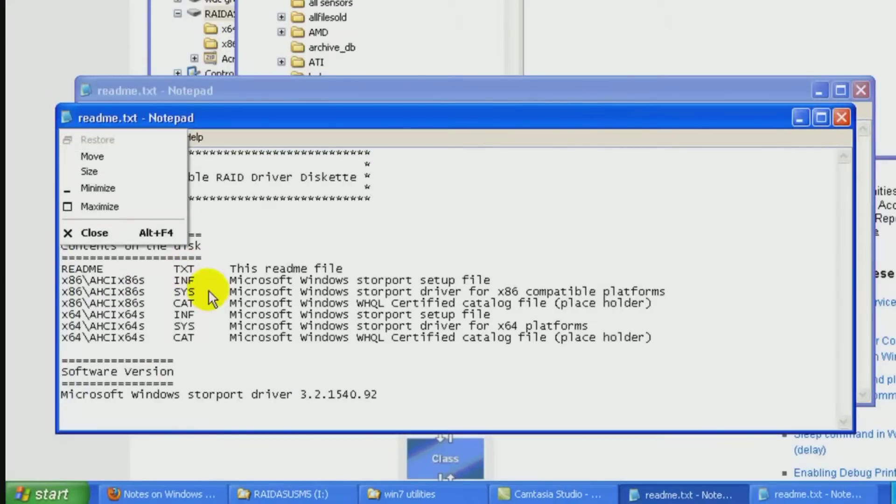
{"action": "mouse_move", "coordinate": [685, 331]}
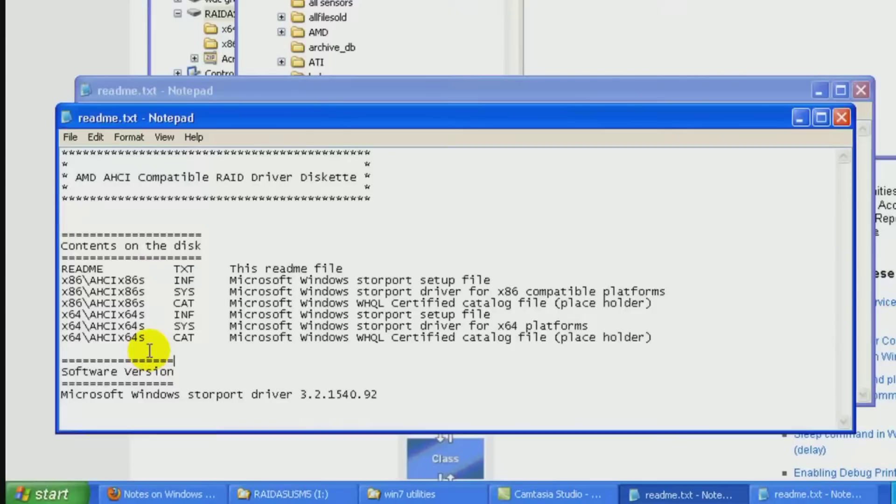
{"action": "mouse_move", "coordinate": [766, 134]}
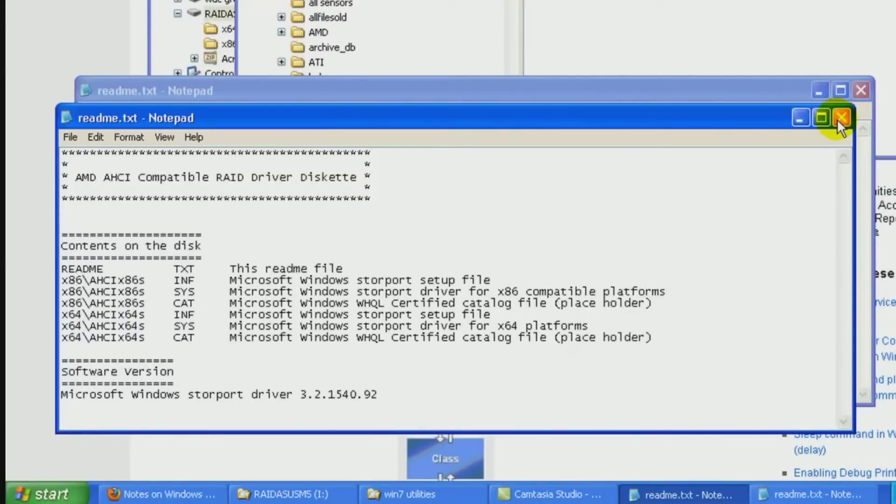
{"action": "left_click", "coordinate": [839, 117]}
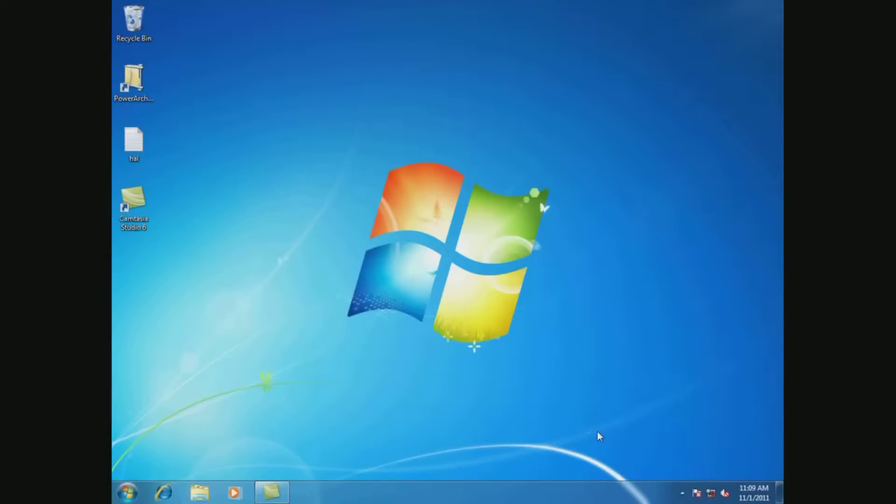
{"action": "mouse_move", "coordinate": [203, 454]}
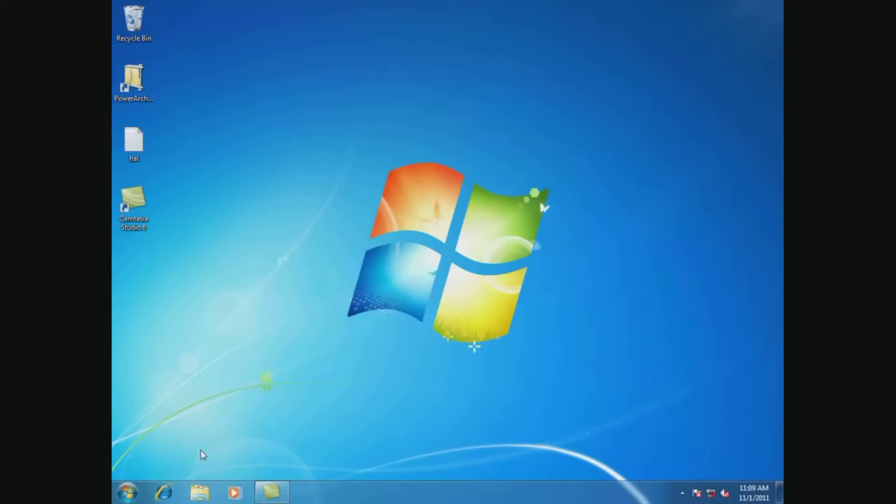
Open Control Panel from the Start menu to reach Backup and Restore for goflex black 1t (F:)
{"action": "left_click", "coordinate": [127, 492]}
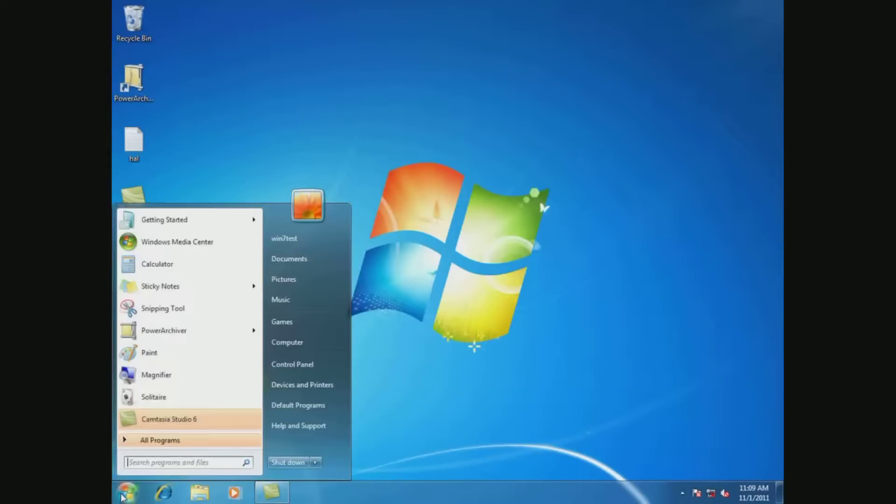
{"action": "left_click", "coordinate": [292, 364]}
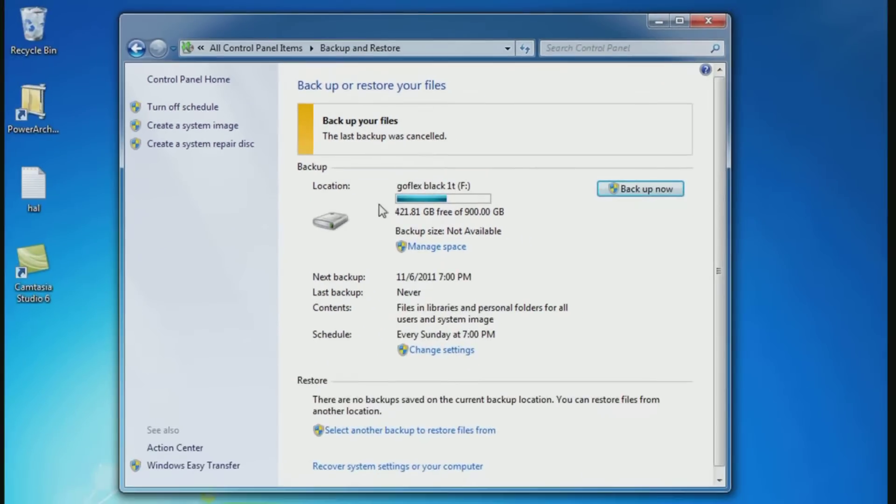
{"action": "mouse_move", "coordinate": [417, 203]}
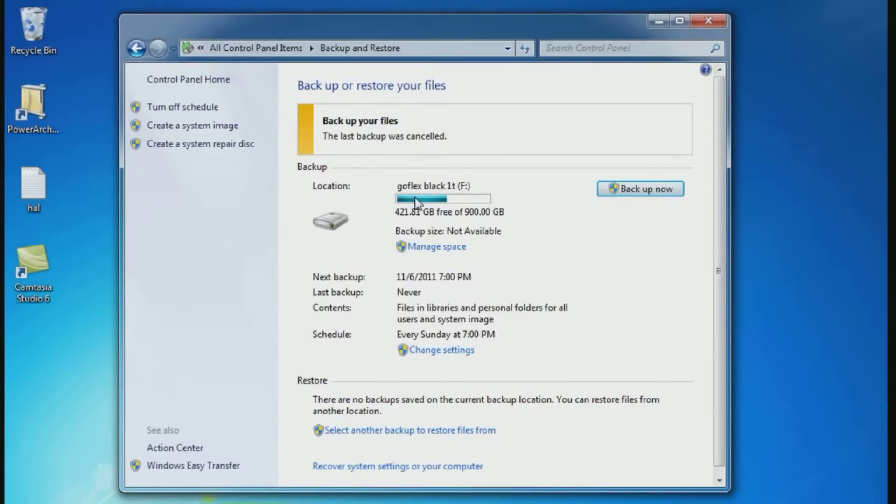
{"action": "mouse_move", "coordinate": [241, 191]}
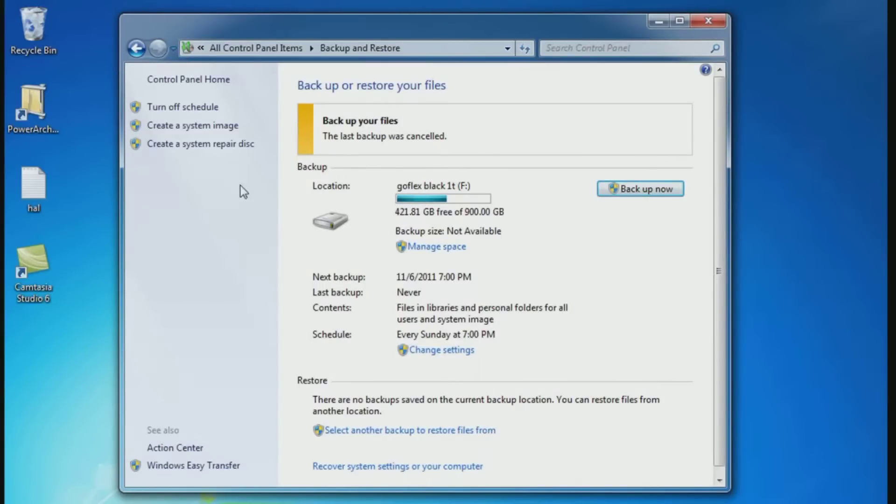
{"action": "mouse_move", "coordinate": [556, 174]}
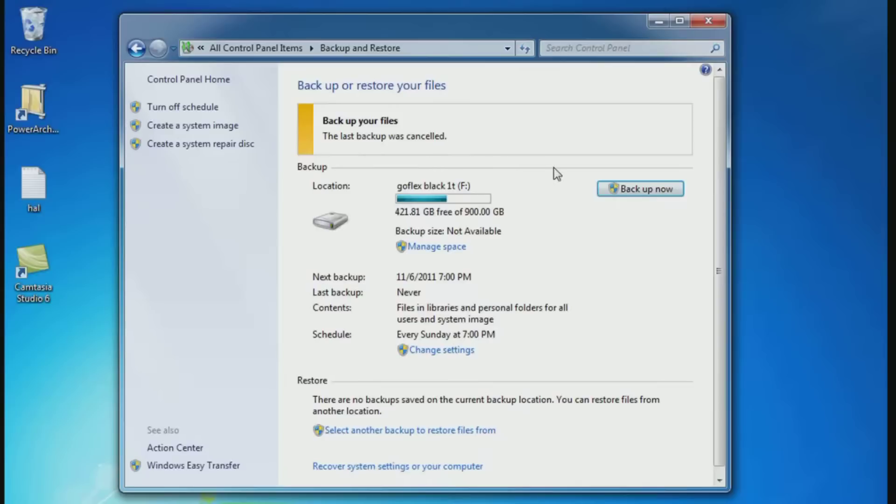
{"action": "mouse_move", "coordinate": [641, 196]}
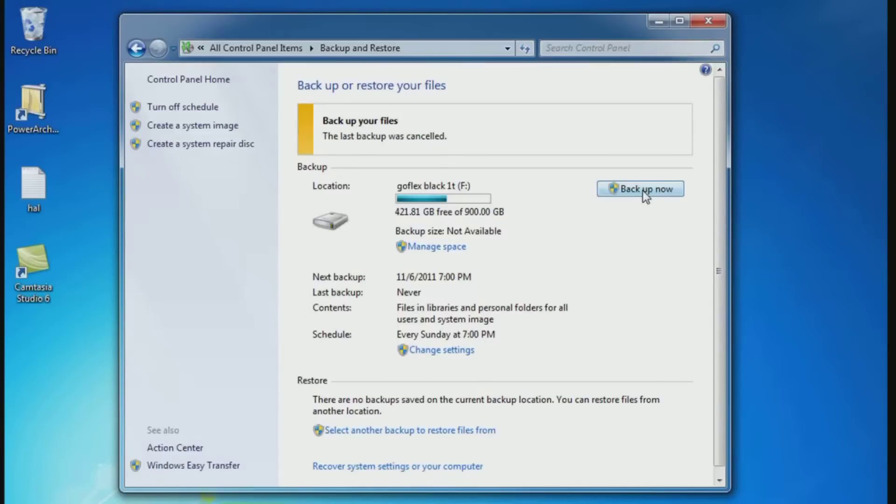
{"action": "mouse_move", "coordinate": [611, 205]}
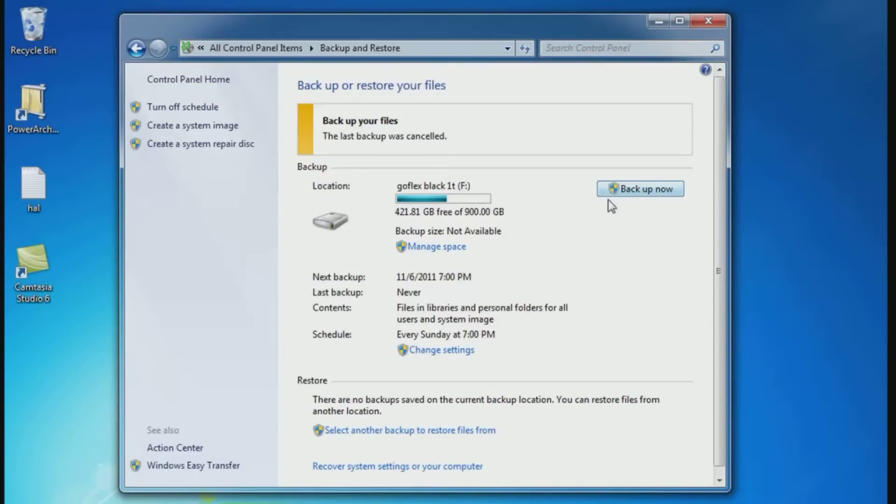
Start the Set up backup wizard to list destination drives like goflex black 1t (F:)
{"action": "left_click", "coordinate": [640, 189]}
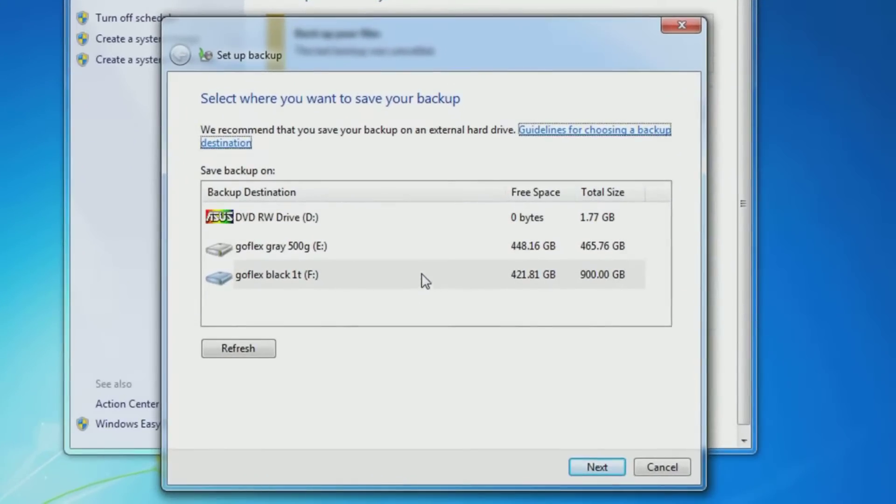
{"action": "mouse_move", "coordinate": [417, 163]}
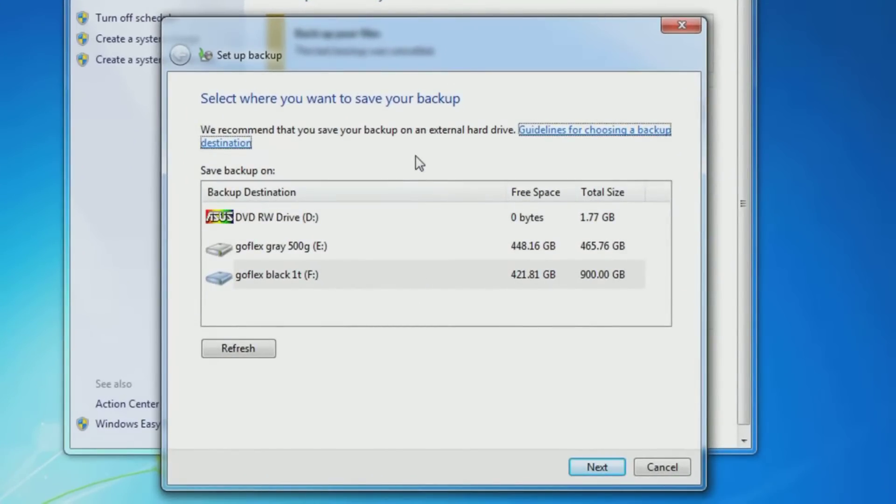
{"action": "mouse_move", "coordinate": [414, 167]}
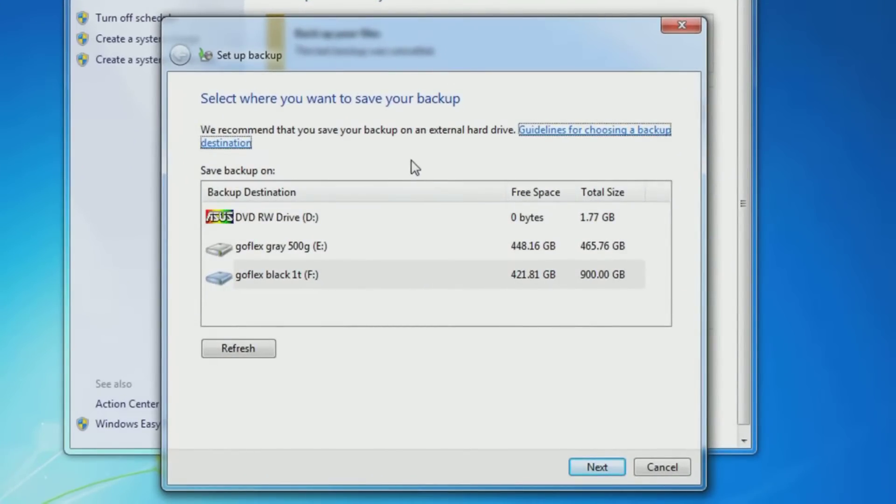
{"action": "mouse_move", "coordinate": [298, 285]}
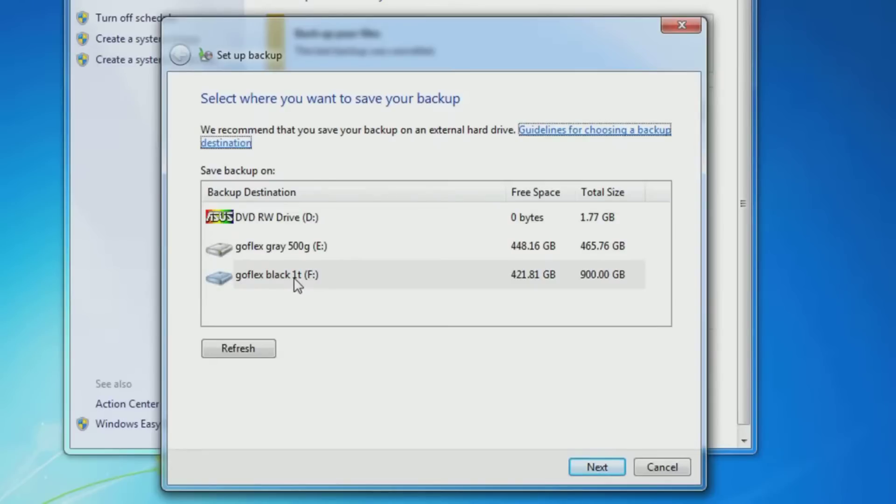
{"action": "mouse_move", "coordinate": [662, 467]}
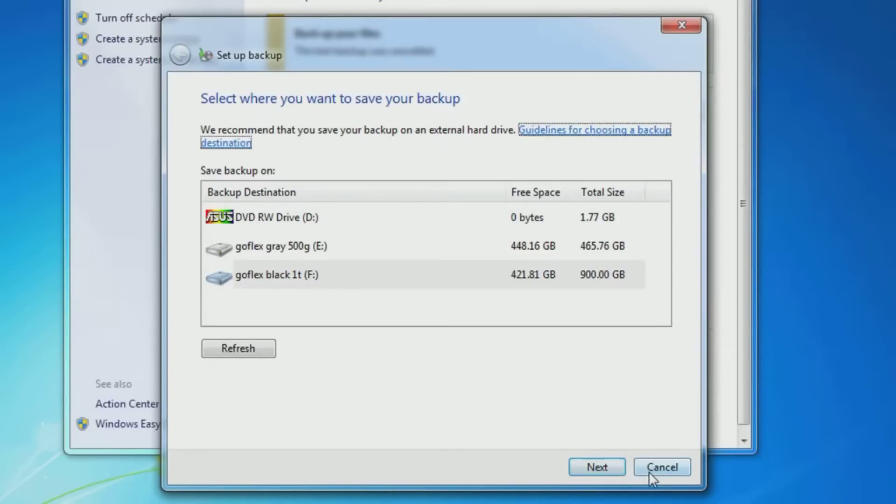
Cancel the Set up backup wizard, returning to Backup and Restore
{"action": "left_click", "coordinate": [661, 467]}
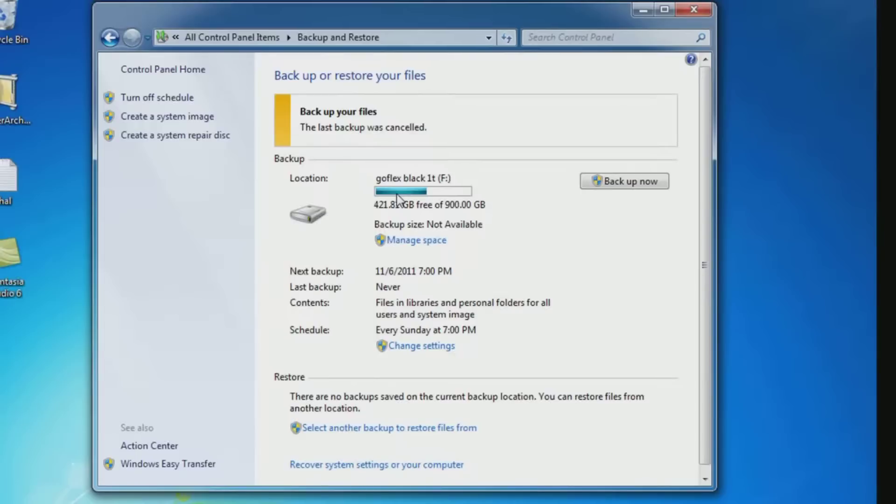
{"action": "mouse_move", "coordinate": [502, 201]}
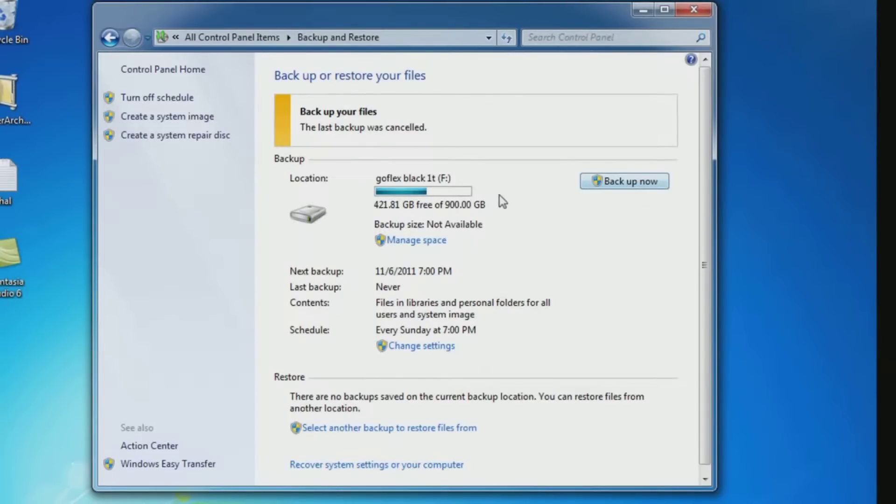
{"action": "mouse_move", "coordinate": [489, 201]}
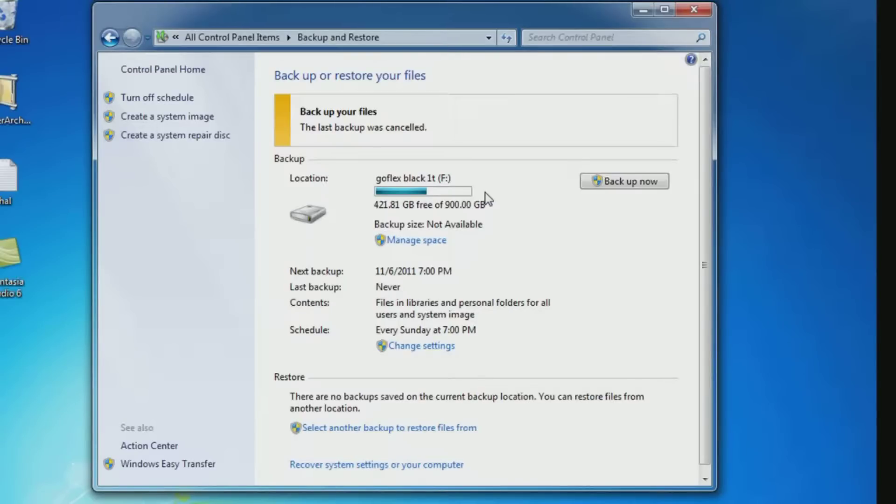
{"action": "mouse_move", "coordinate": [189, 131]}
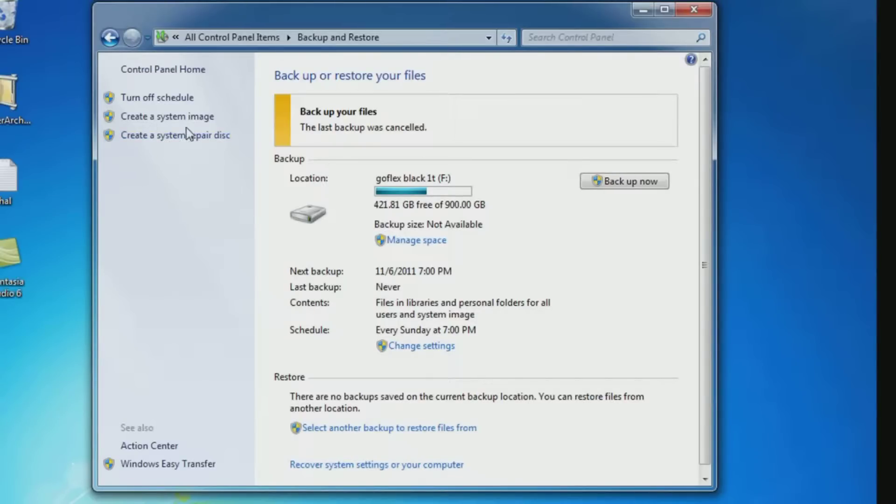
{"action": "mouse_move", "coordinate": [167, 117]}
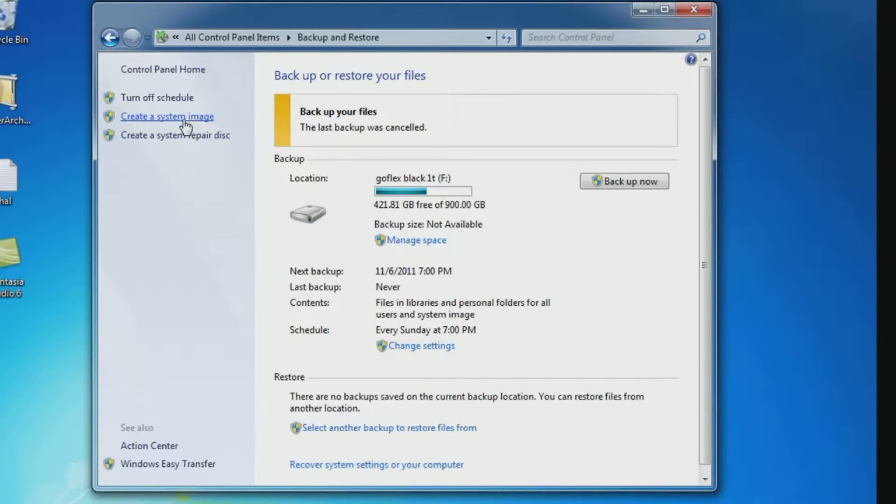
{"action": "mouse_move", "coordinate": [611, 331]}
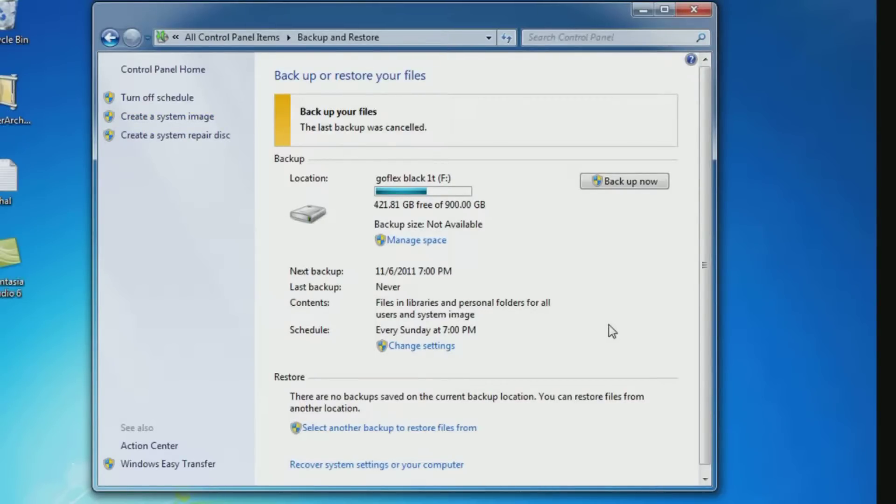
{"action": "mouse_move", "coordinate": [474, 386]}
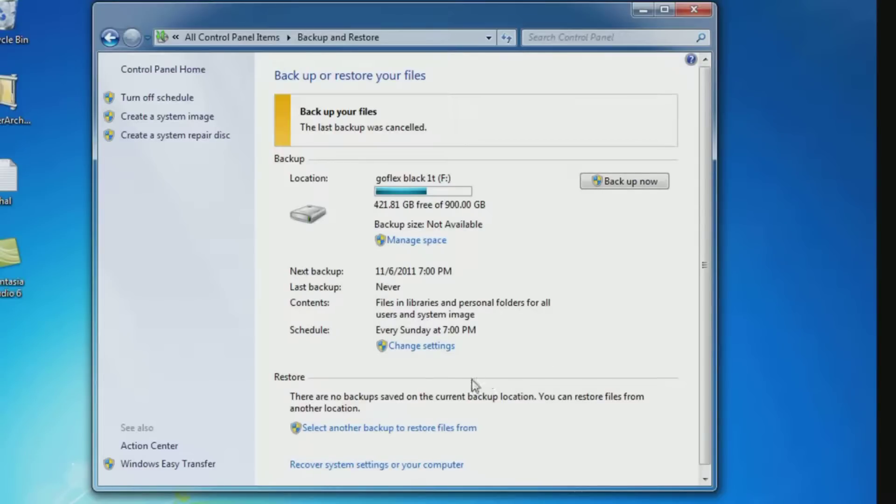
{"action": "mouse_move", "coordinate": [389, 428]}
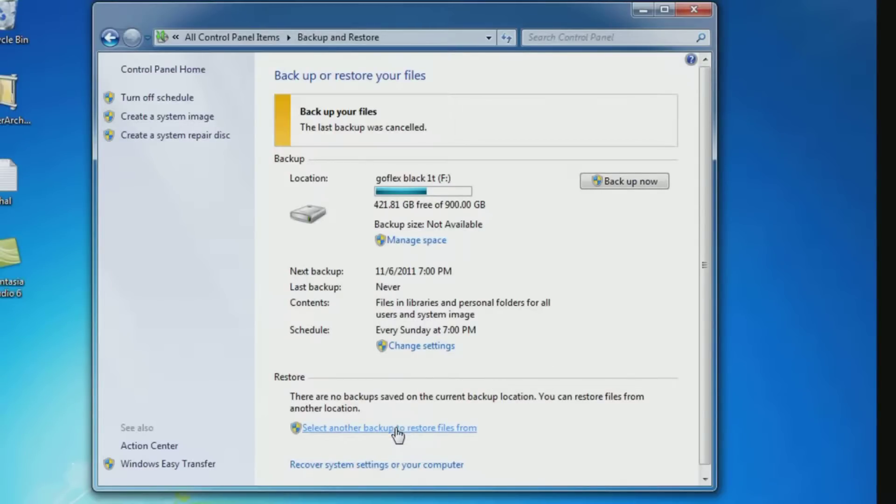
{"action": "left_click", "coordinate": [389, 428]}
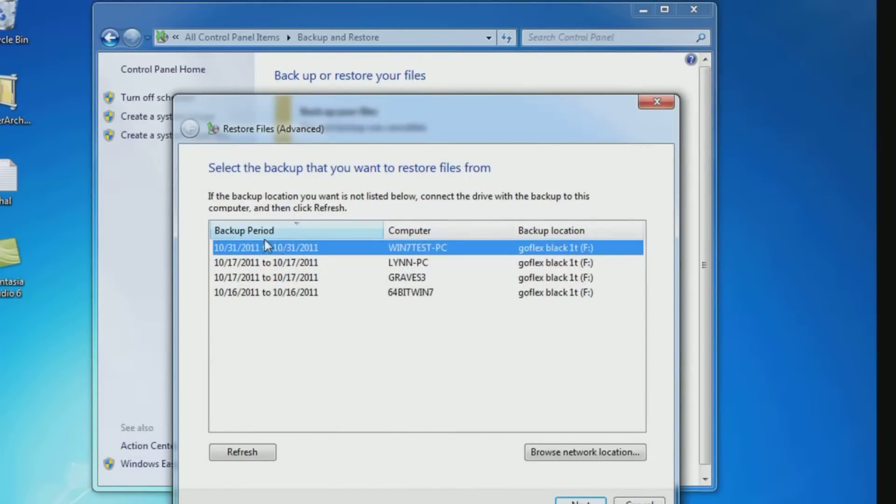
{"action": "mouse_move", "coordinate": [413, 250]}
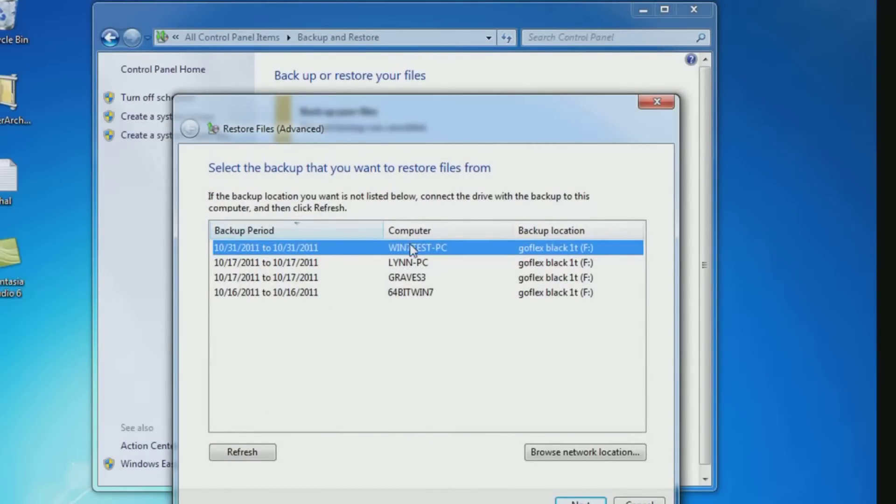
{"action": "mouse_move", "coordinate": [346, 253]}
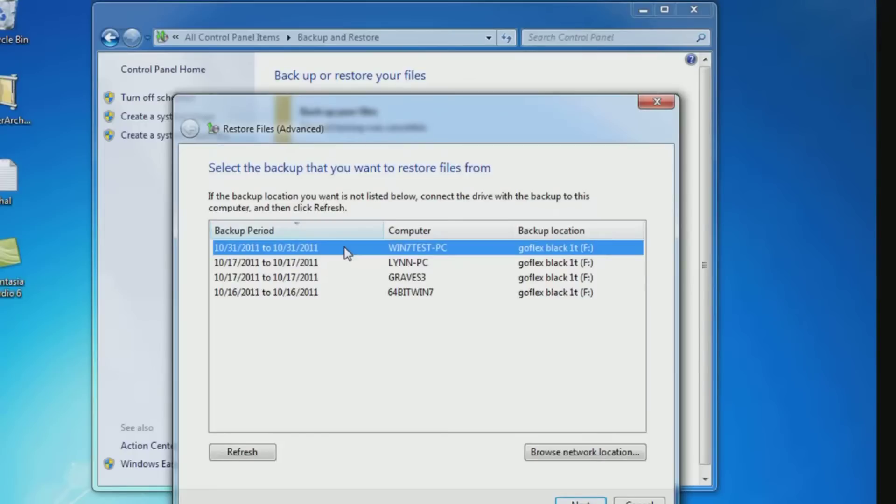
{"action": "mouse_move", "coordinate": [356, 238]}
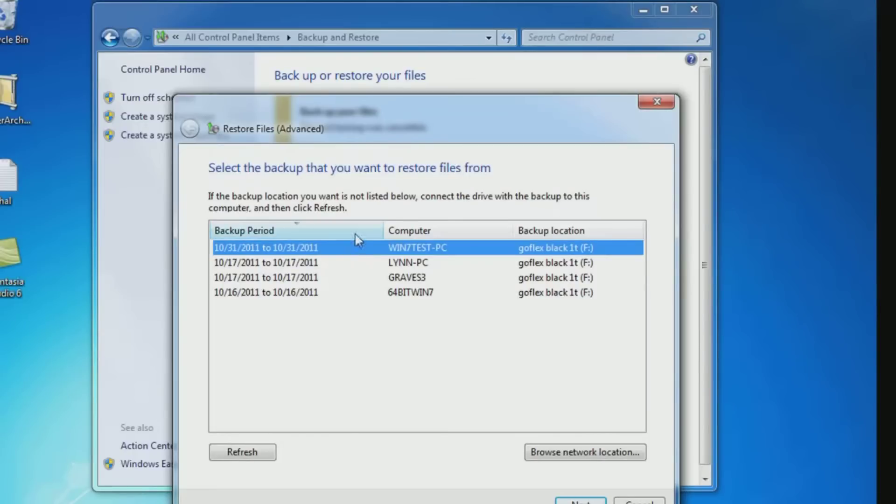
{"action": "mouse_move", "coordinate": [384, 145]}
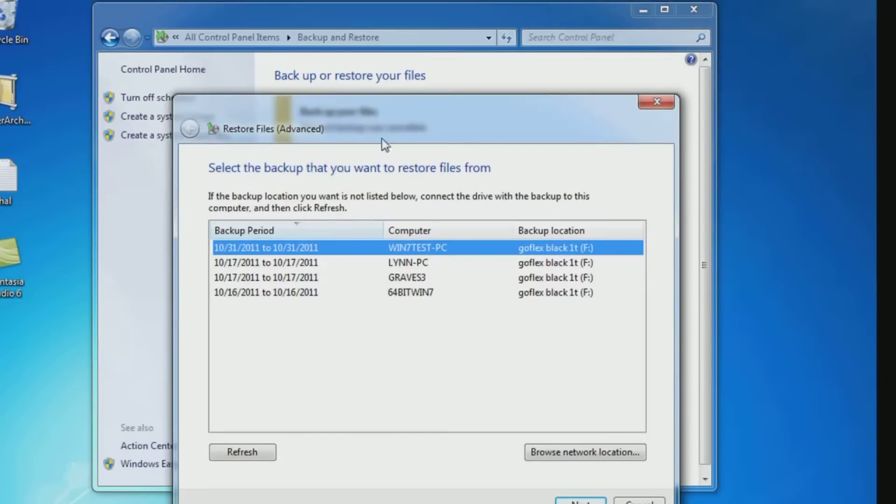
{"action": "mouse_move", "coordinate": [383, 144]}
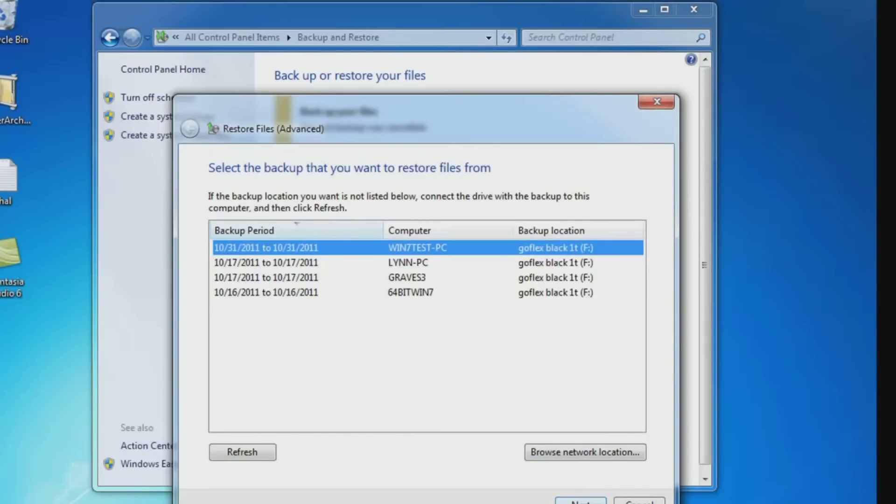
{"action": "left_click", "coordinate": [655, 101]}
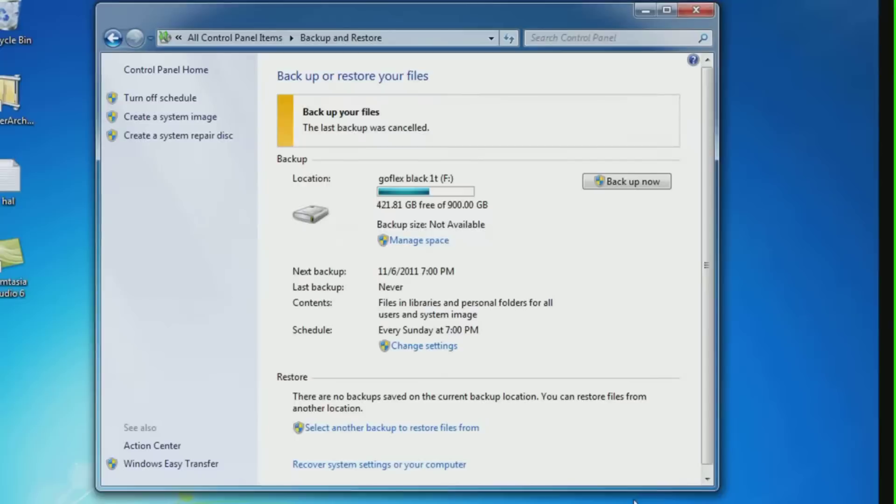